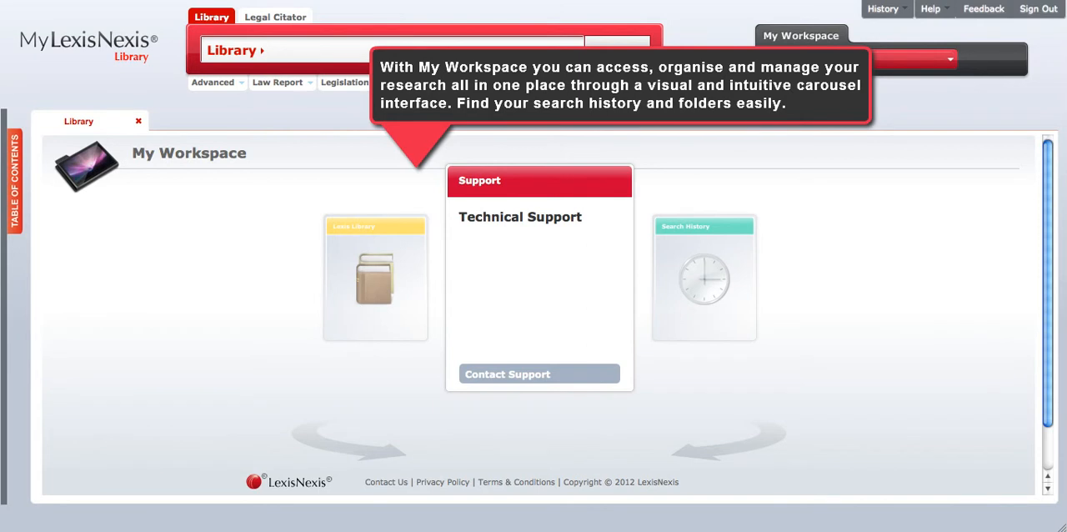
mouse_move(626, 396)
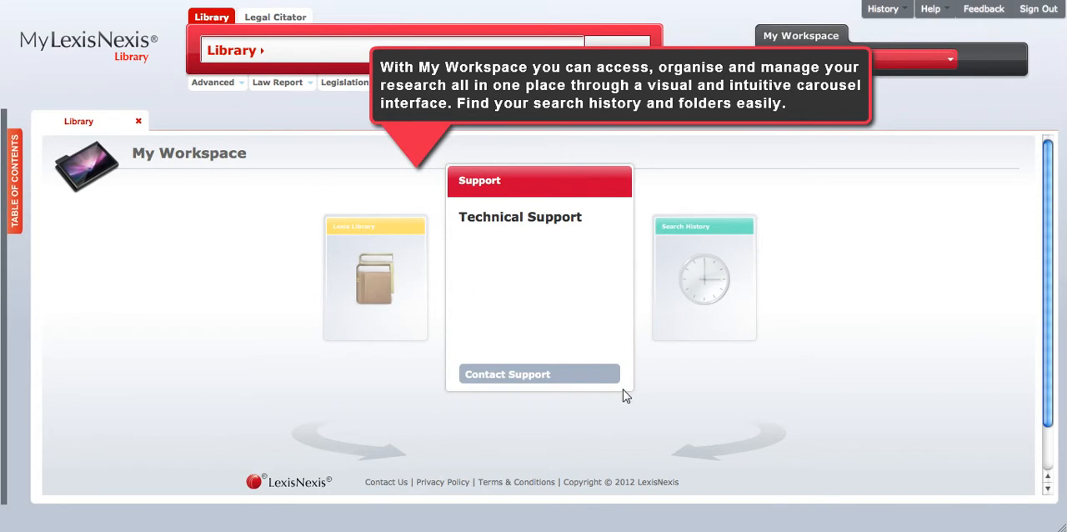
mouse_move(691, 459)
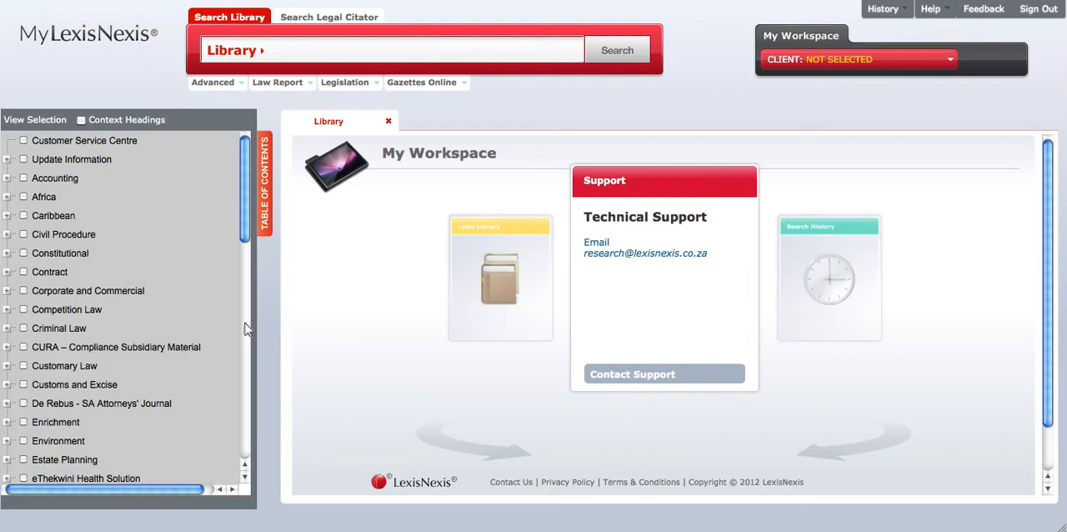
Step: Expand Labour Law in the contents tree and tick it with all nine publications
scroll(down, 3)
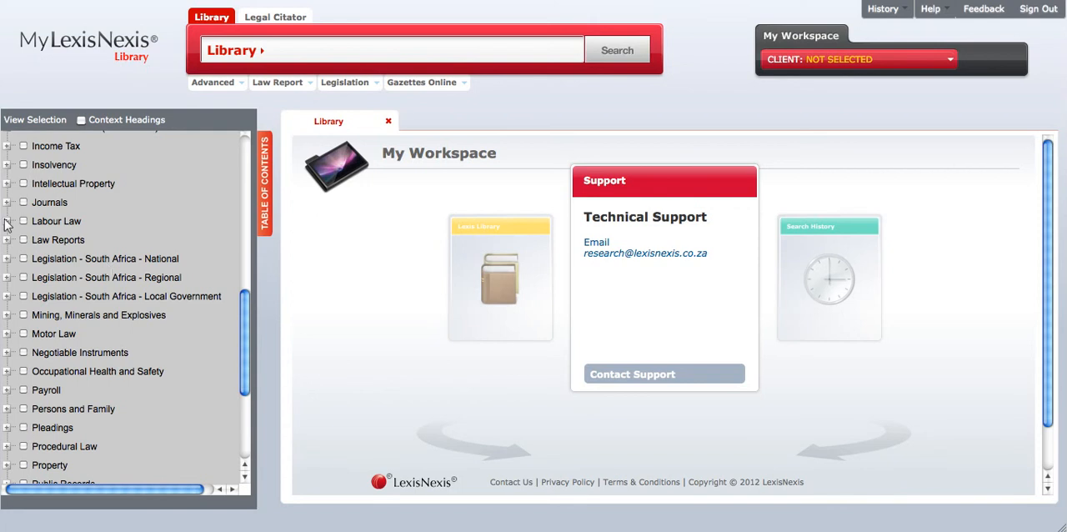
click(7, 221)
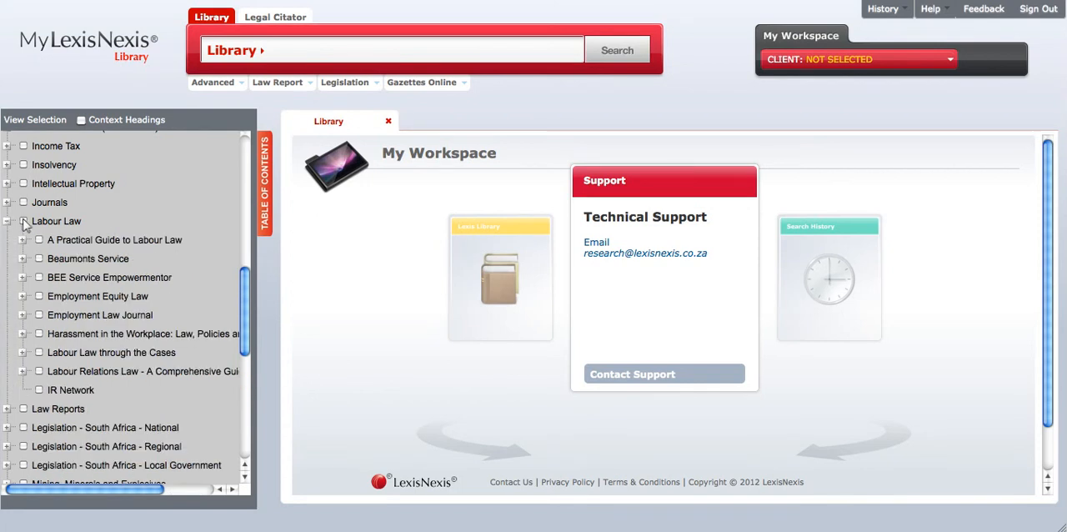
click(22, 220)
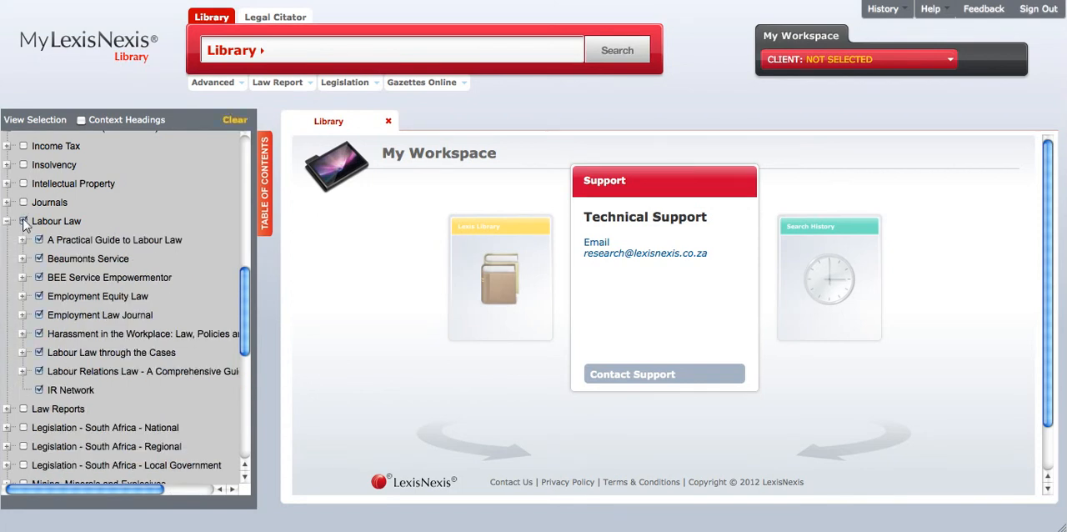
click(24, 220)
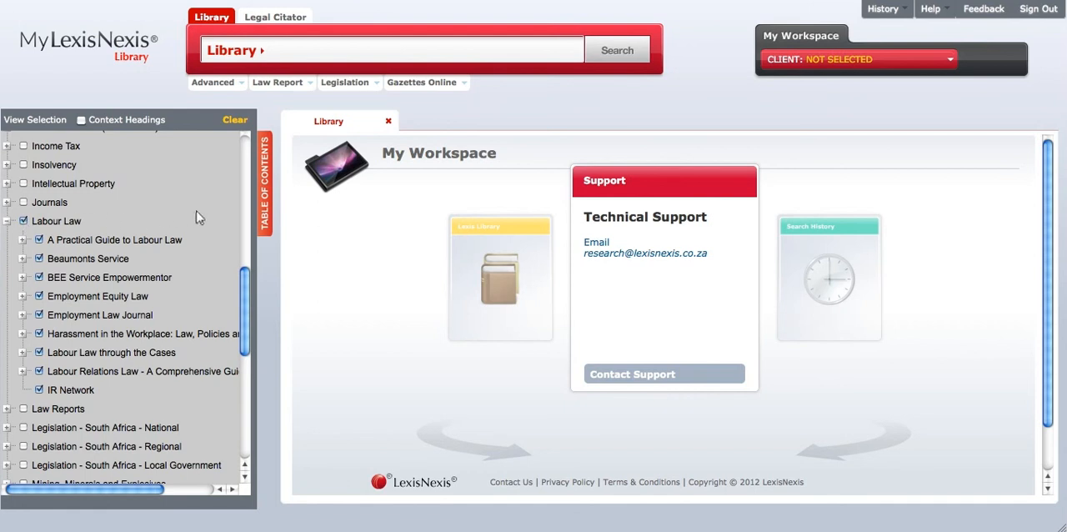
mouse_move(267, 215)
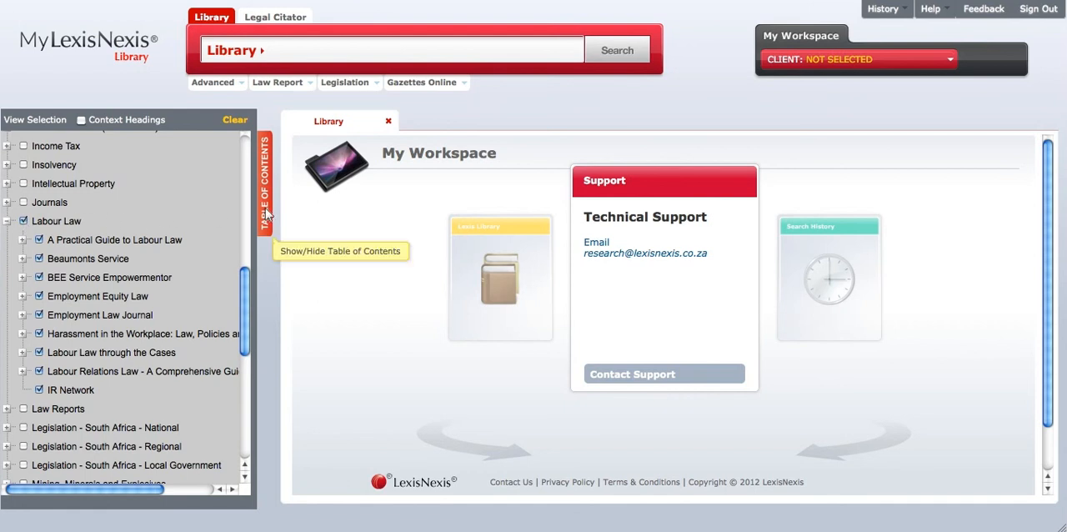